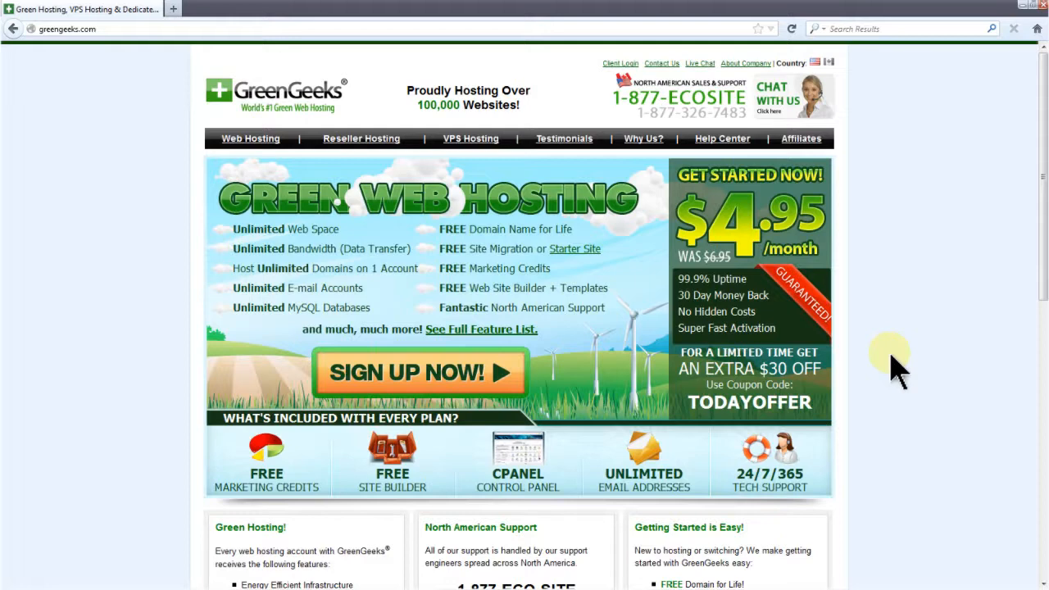
{"action": "mouse_move", "coordinate": [868, 312]}
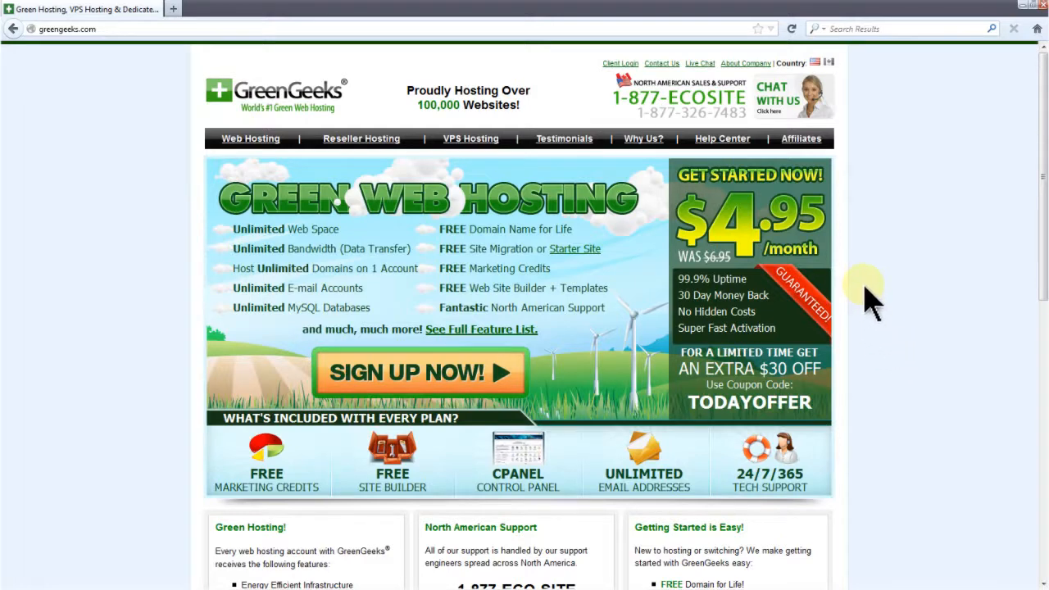
Go to the GreenGeeks Client Login page from the homepage
{"action": "left_click", "coordinate": [618, 63]}
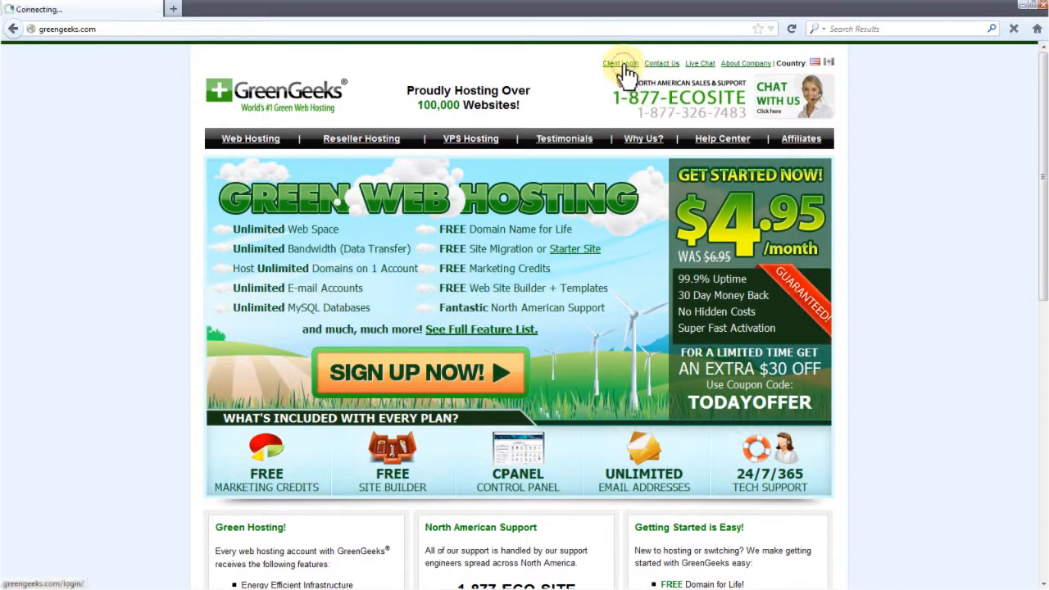
Log in to Account Manager, open cPanel and search 'soft' to find Softaculous
{"action": "left_click", "coordinate": [618, 63]}
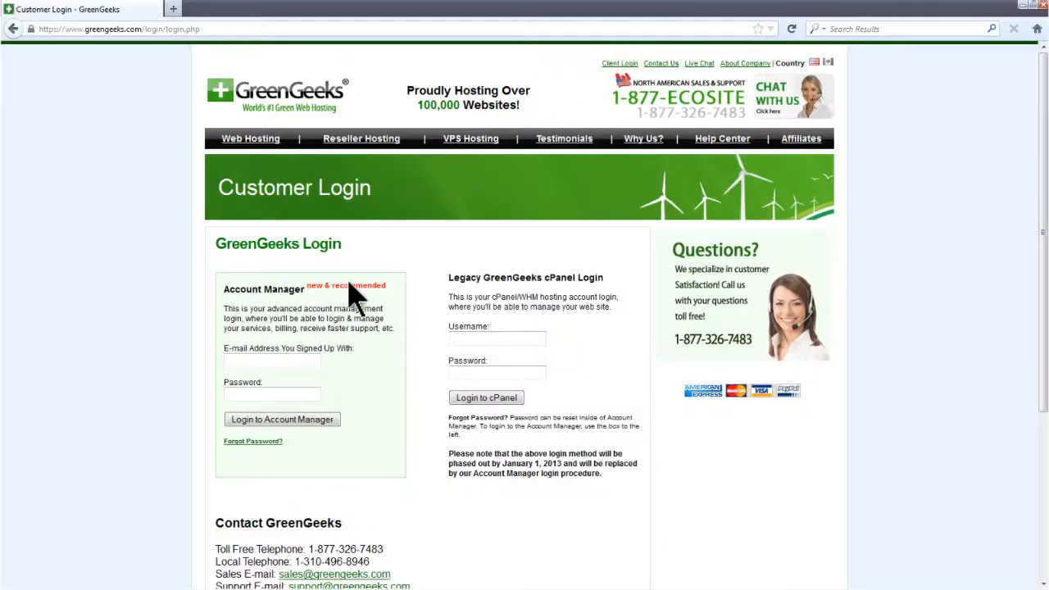
{"action": "type", "text": "lw"}
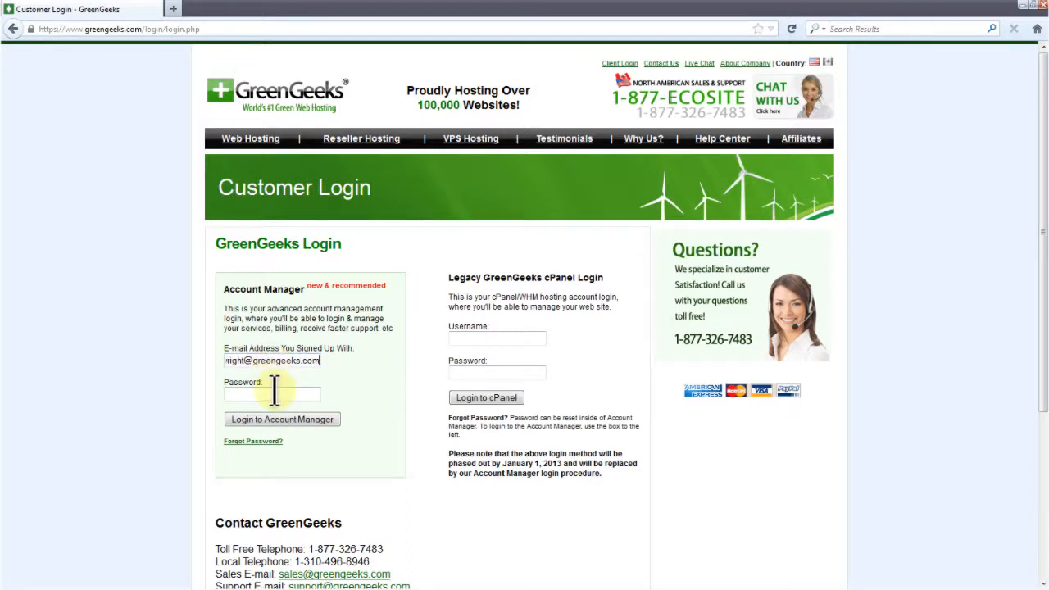
{"action": "type", "text": "••••"}
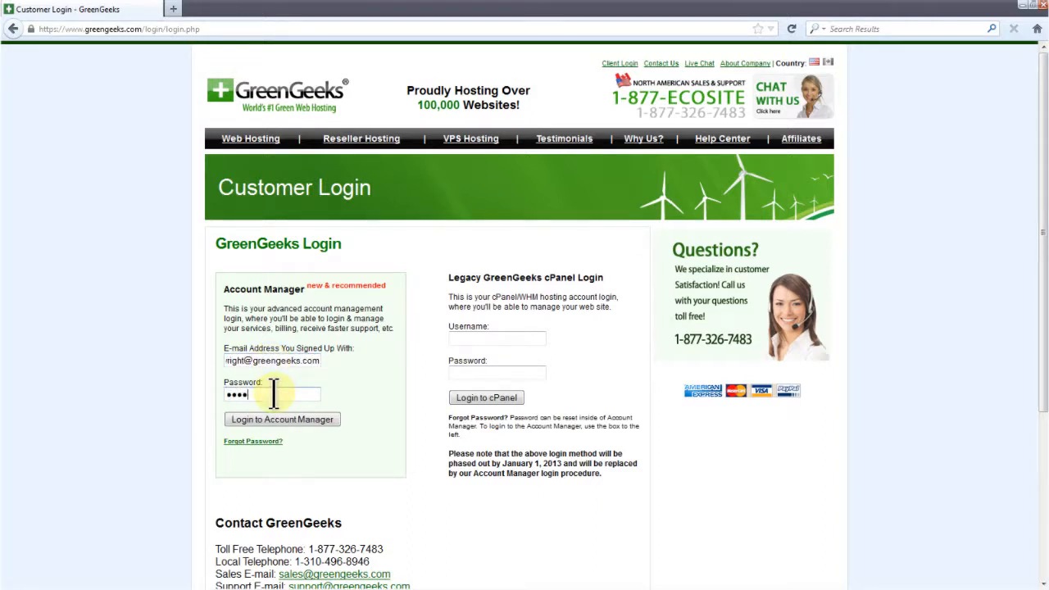
{"action": "left_click", "coordinate": [281, 419]}
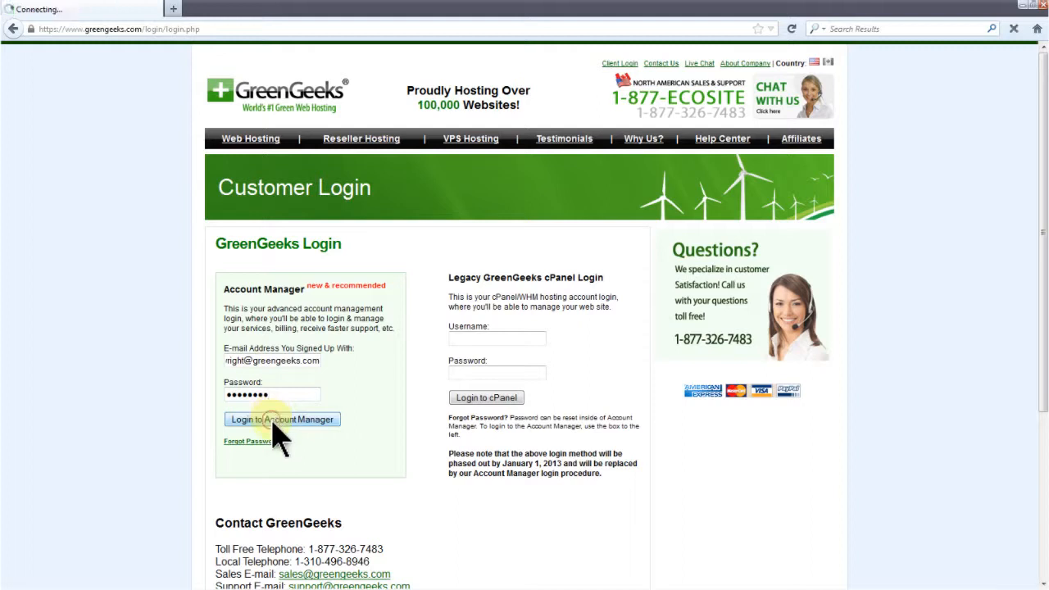
{"action": "left_click", "coordinate": [282, 418]}
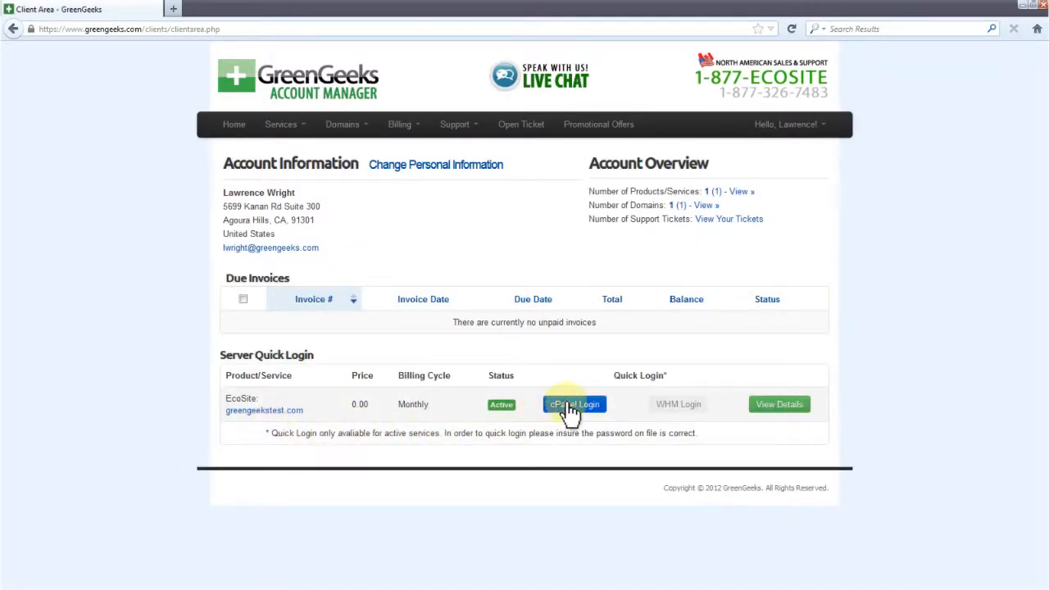
{"action": "left_click", "coordinate": [573, 404]}
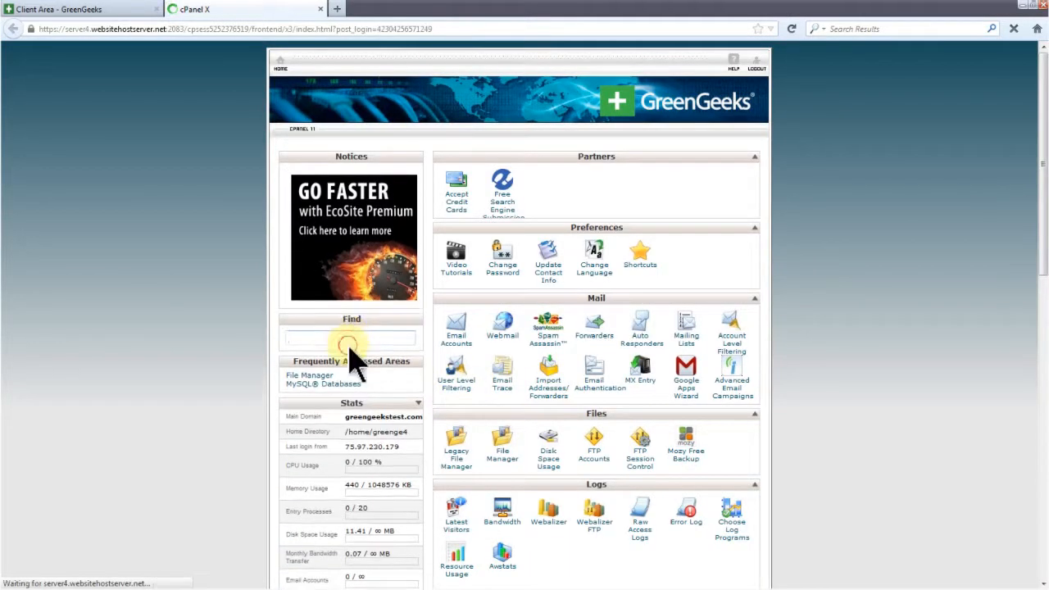
{"action": "type", "text": "soft"}
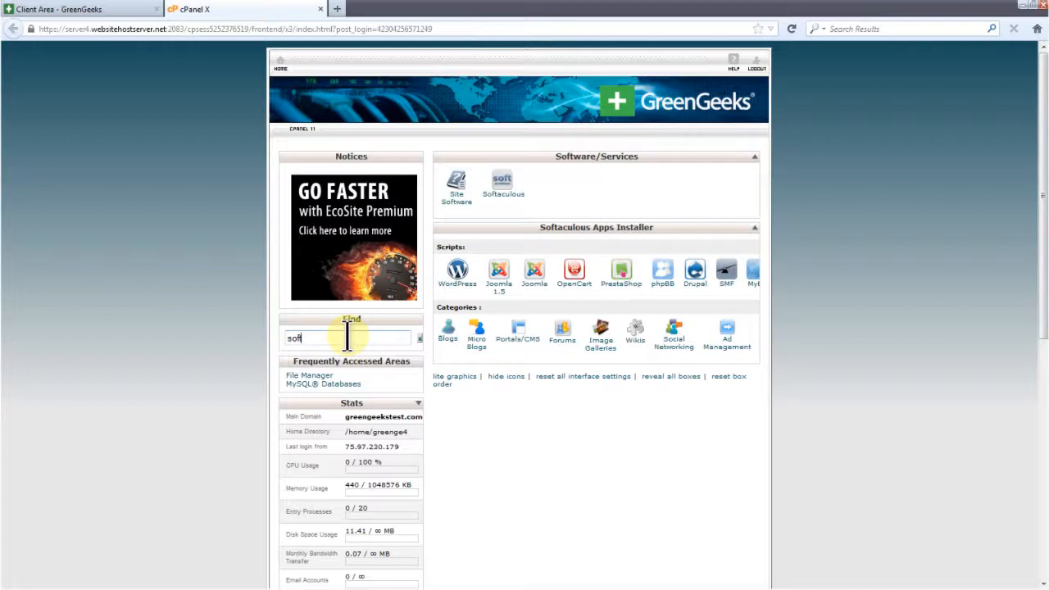
{"action": "mouse_move", "coordinate": [498, 186]}
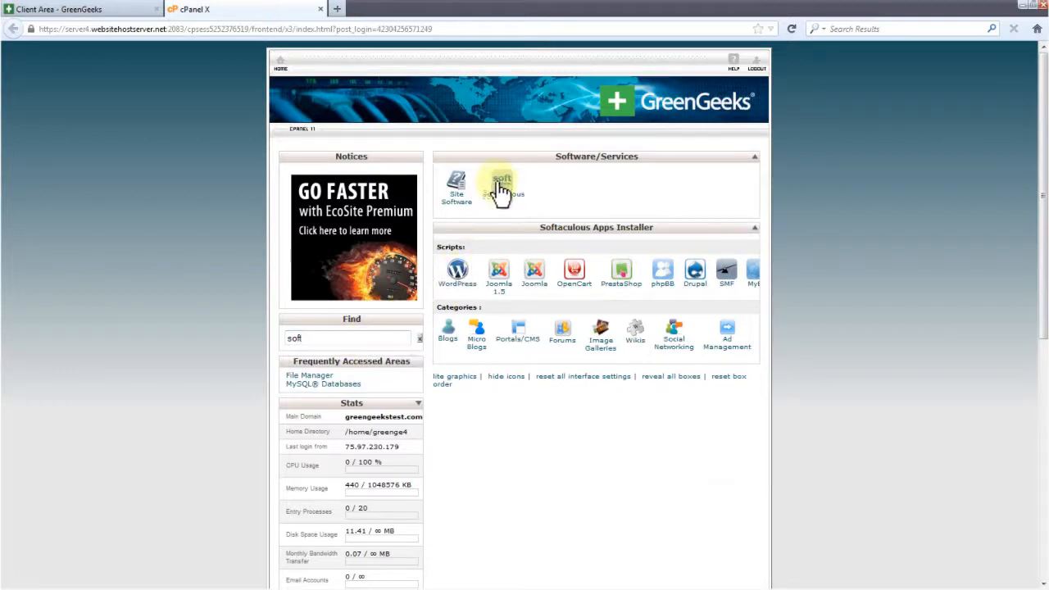
Open Softaculous and go to Drupal under the Portals/CMS category
{"action": "left_click", "coordinate": [499, 186]}
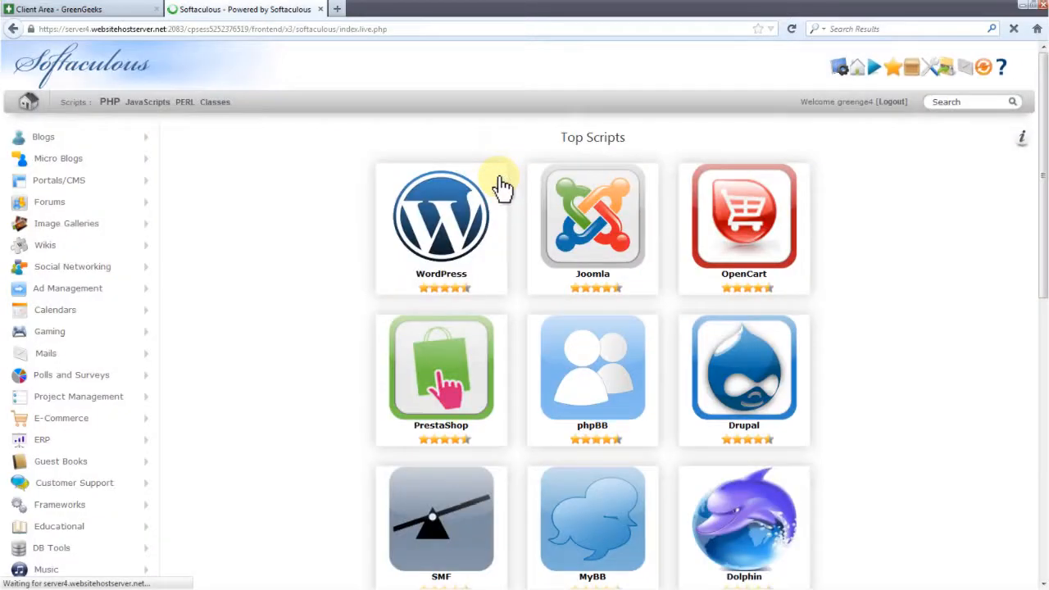
{"action": "mouse_move", "coordinate": [499, 184]}
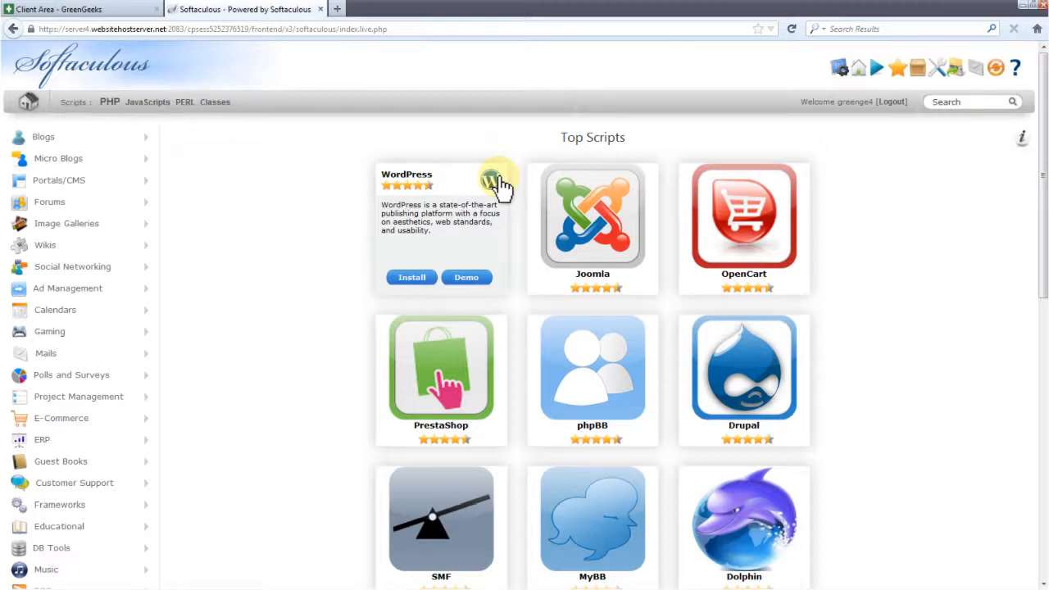
{"action": "mouse_move", "coordinate": [162, 179]}
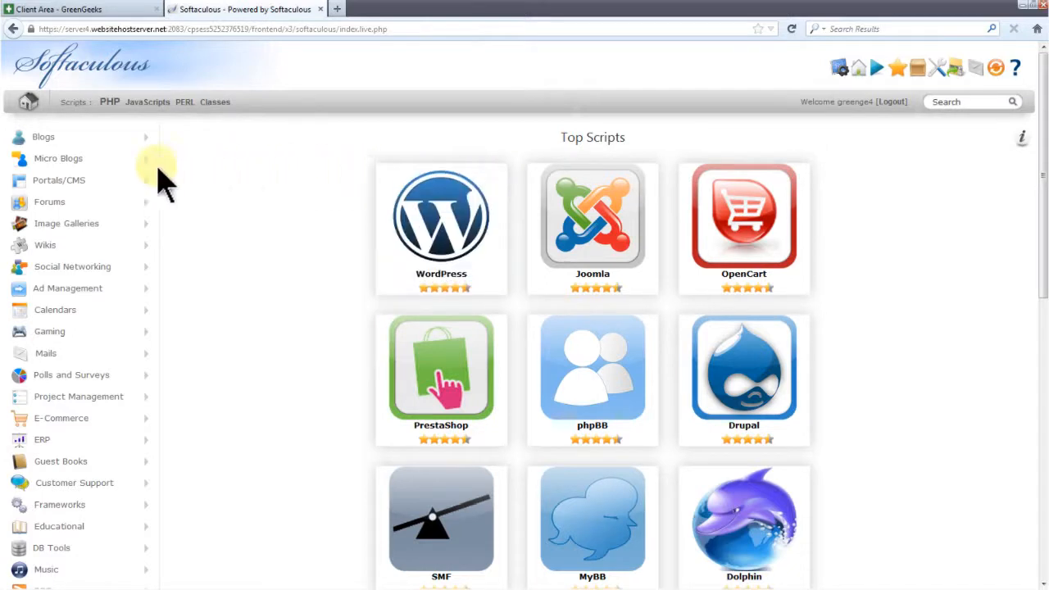
{"action": "left_click", "coordinate": [59, 181]}
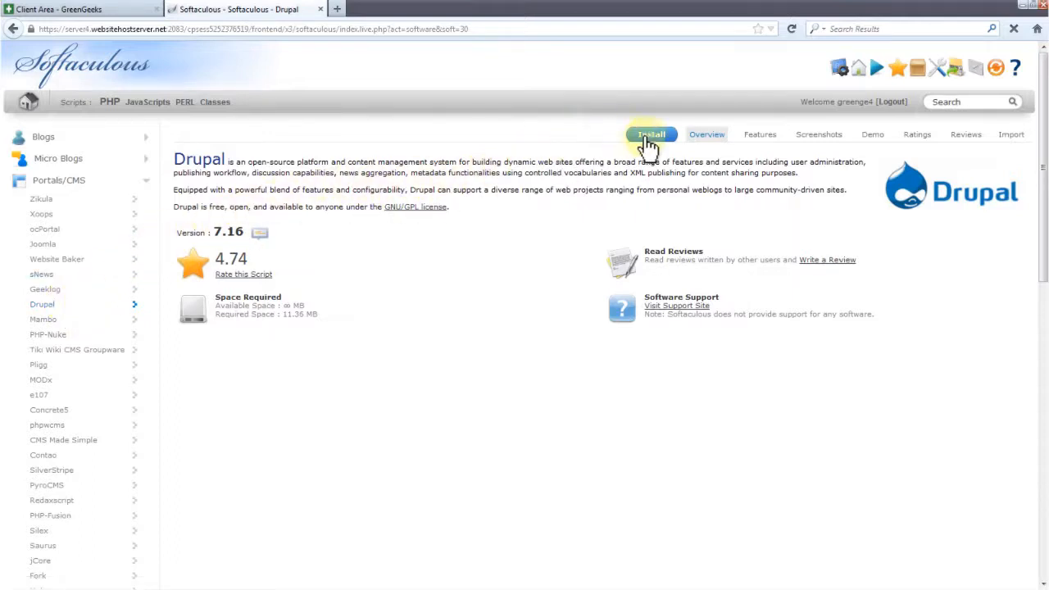
{"action": "left_click", "coordinate": [652, 134]}
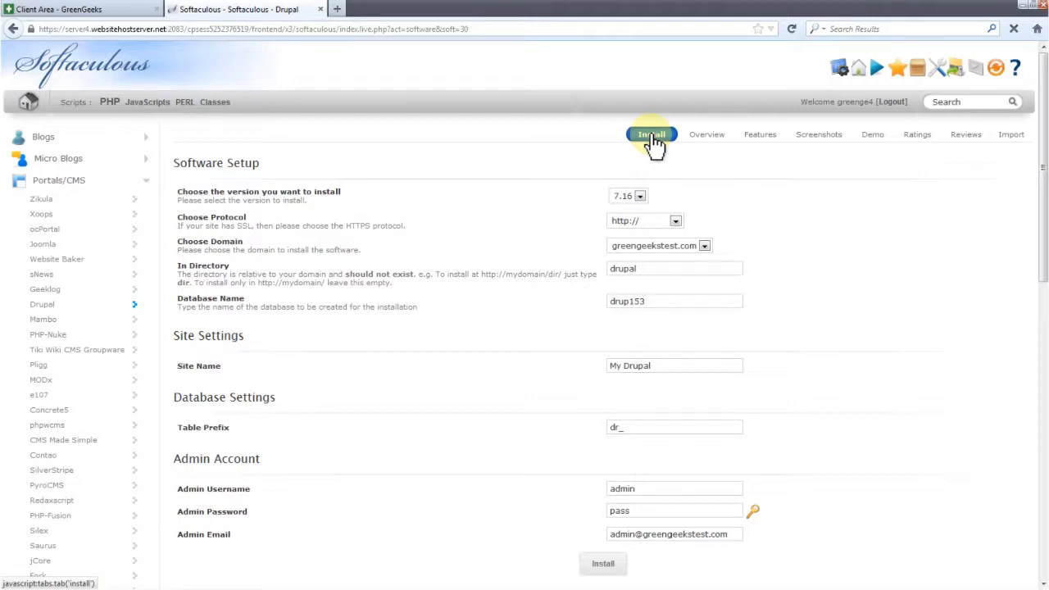
{"action": "mouse_move", "coordinate": [661, 230]}
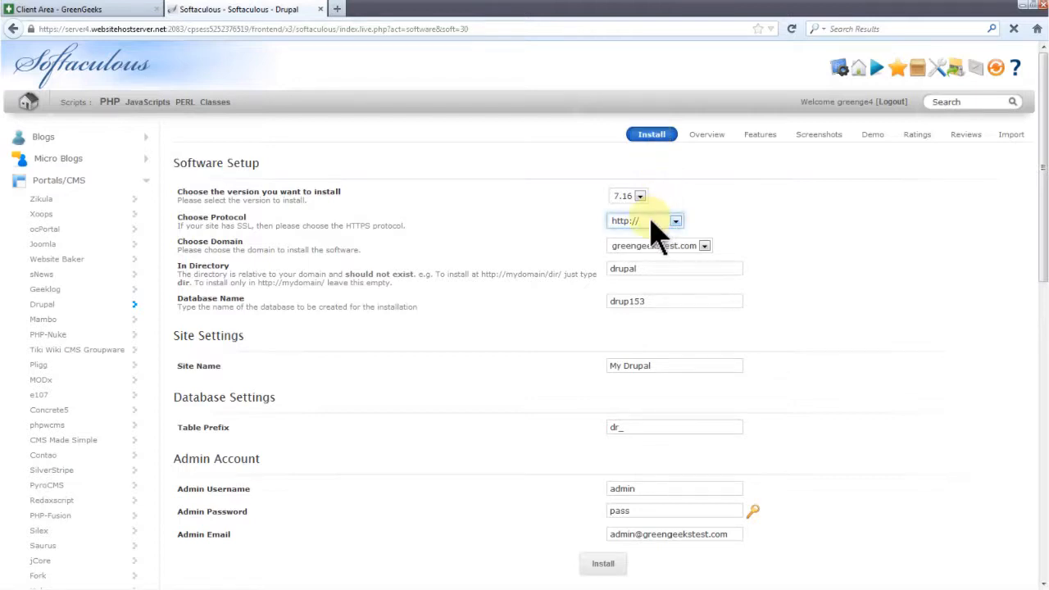
{"action": "left_click", "coordinate": [675, 220]}
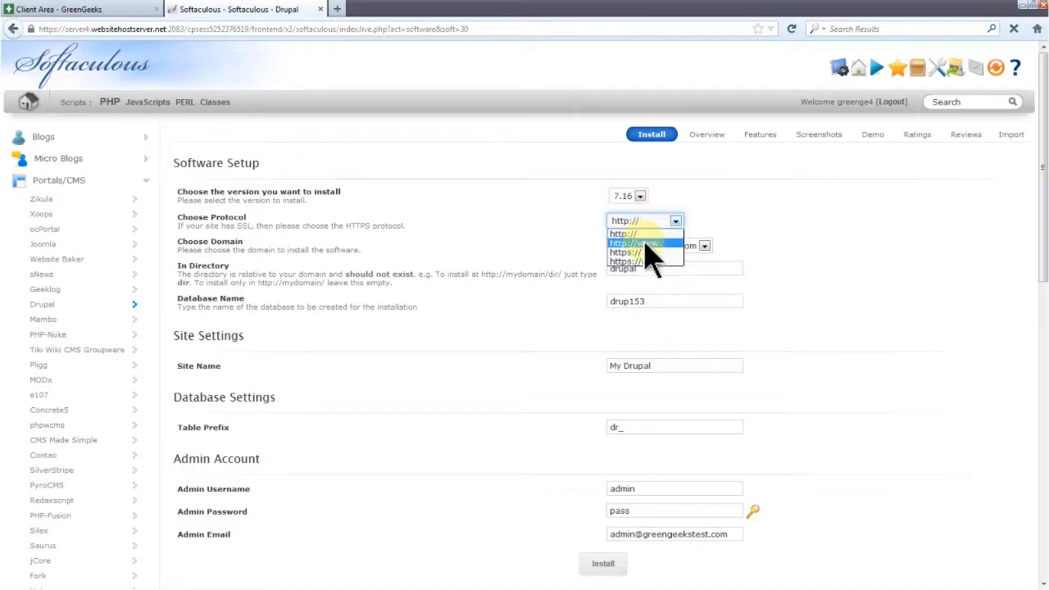
{"action": "left_click", "coordinate": [635, 243]}
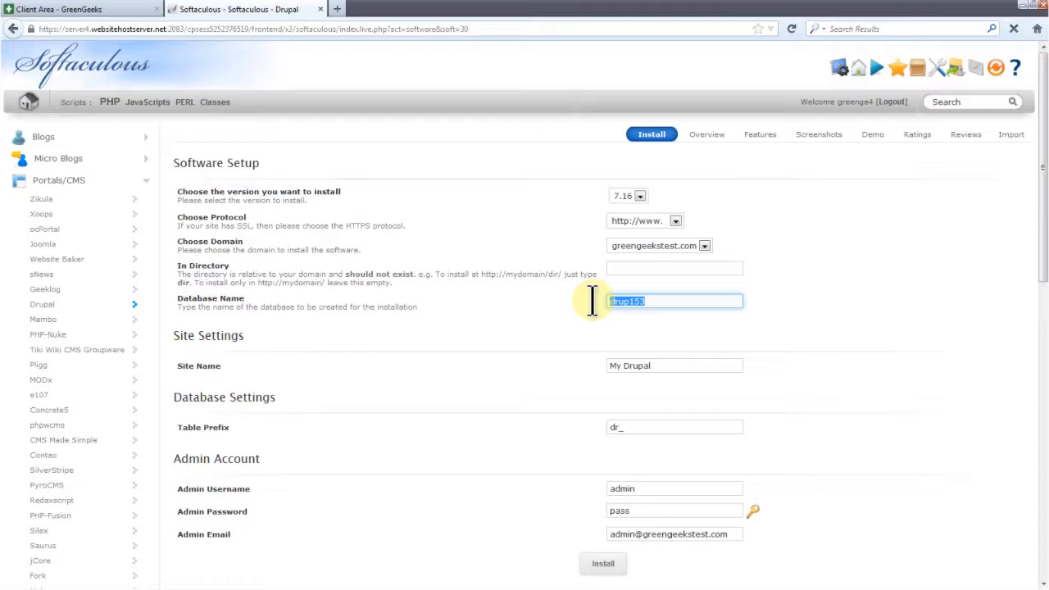
{"action": "mouse_move", "coordinate": [598, 317]}
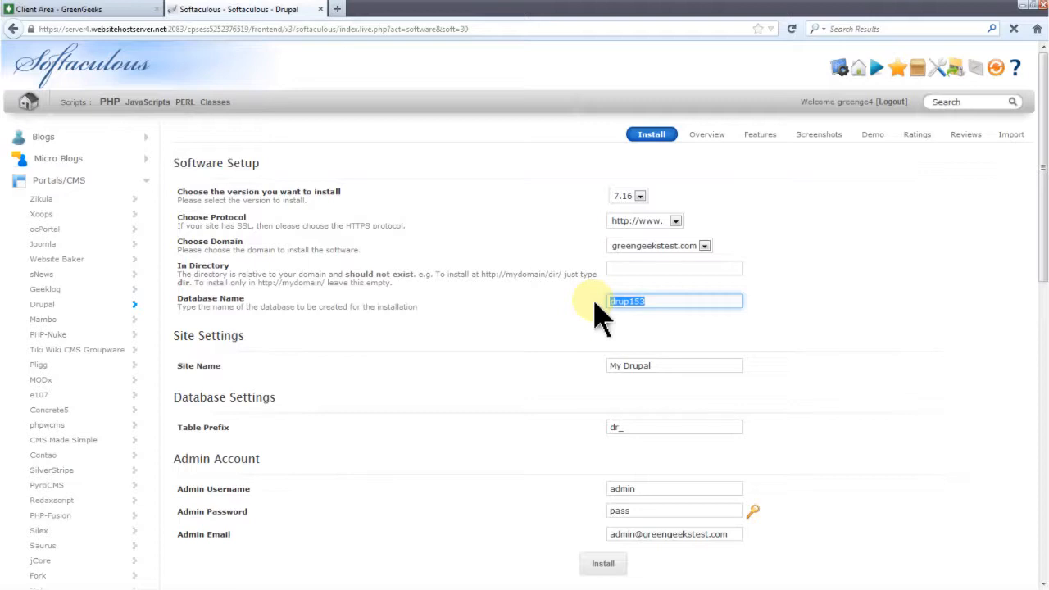
{"action": "mouse_move", "coordinate": [667, 377]}
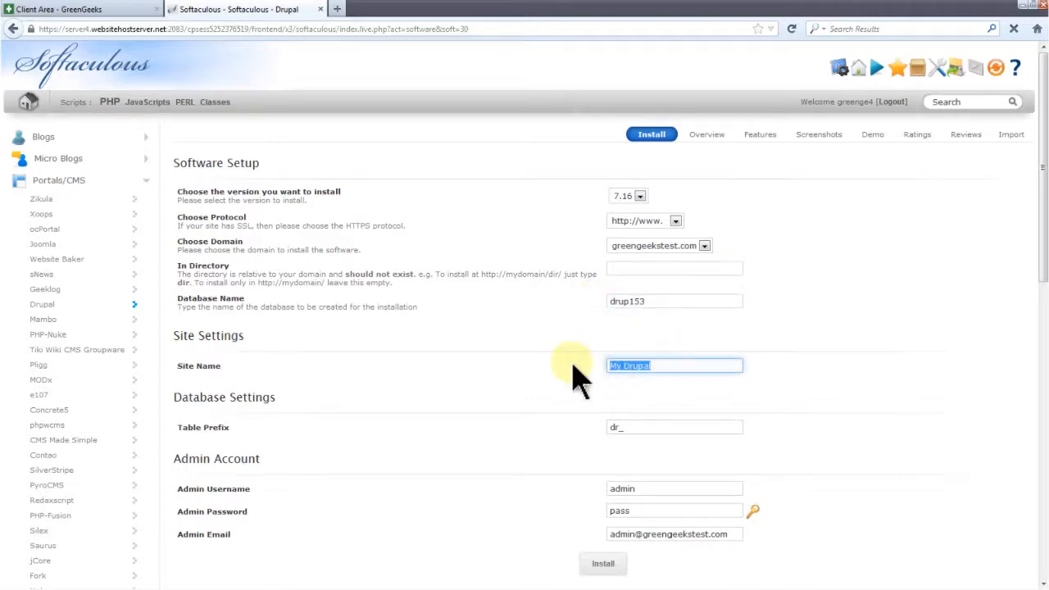
Name the site 'Green Geeks Test Website' and clear the table prefix
{"action": "type", "text": "Green Geeks"}
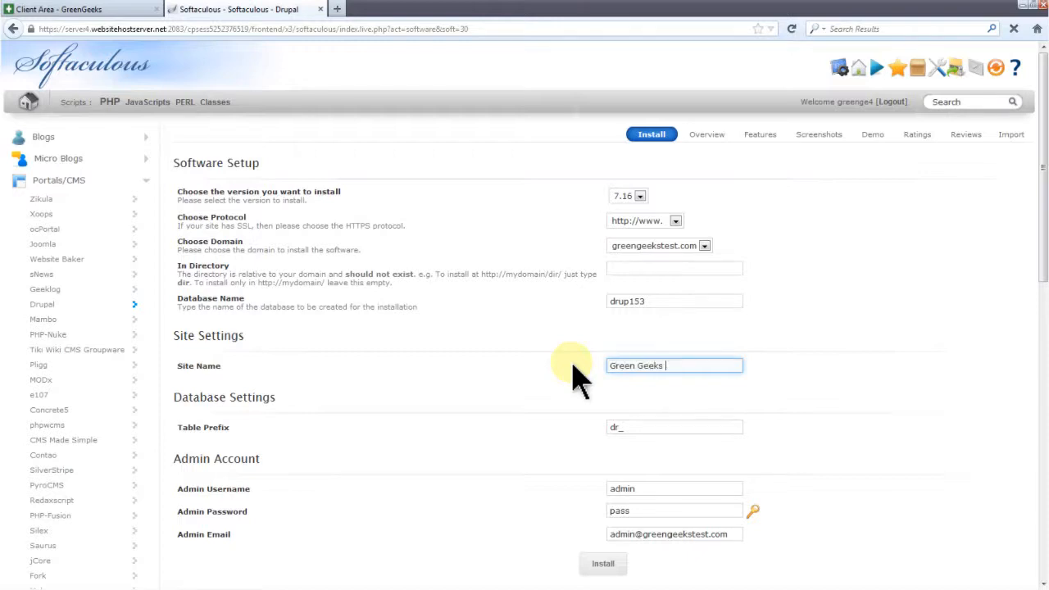
{"action": "type", "text": "Test Website"}
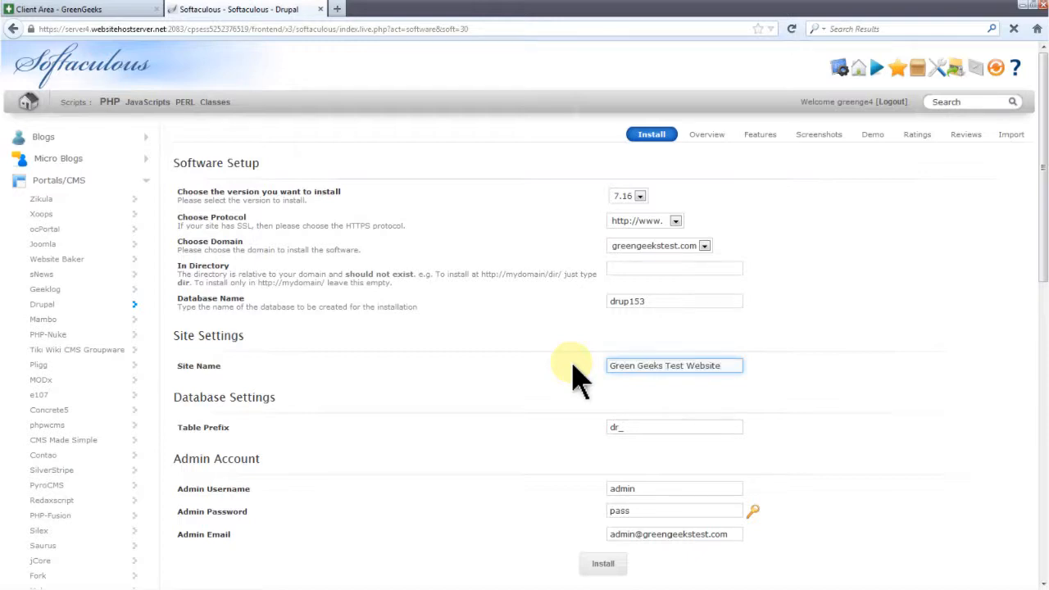
{"action": "left_click", "coordinate": [673, 427]}
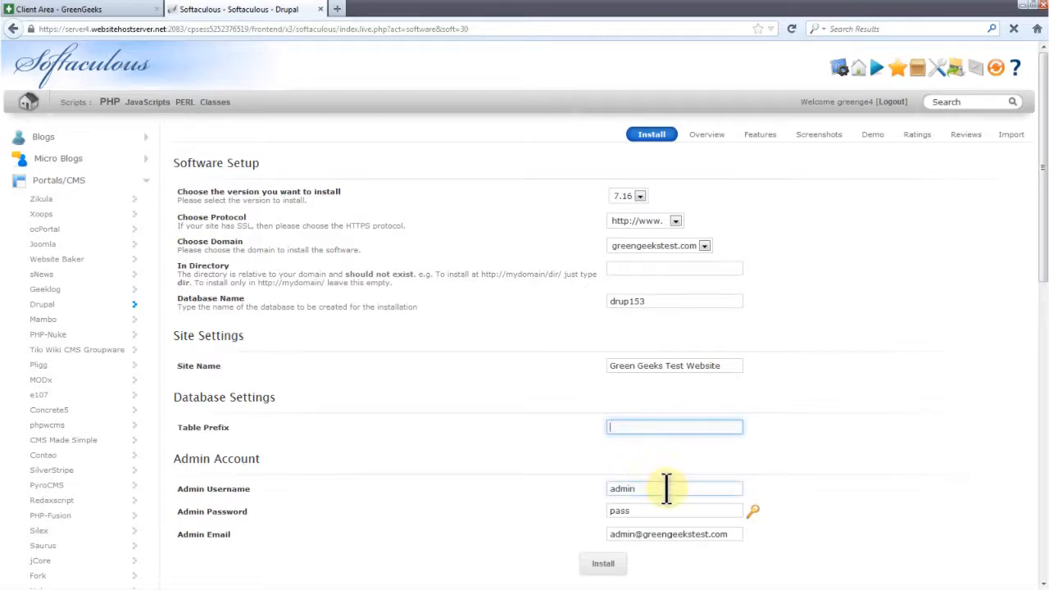
Set the admin username to GreenAdmin and change the admin password
{"action": "double_click", "coordinate": [673, 488]}
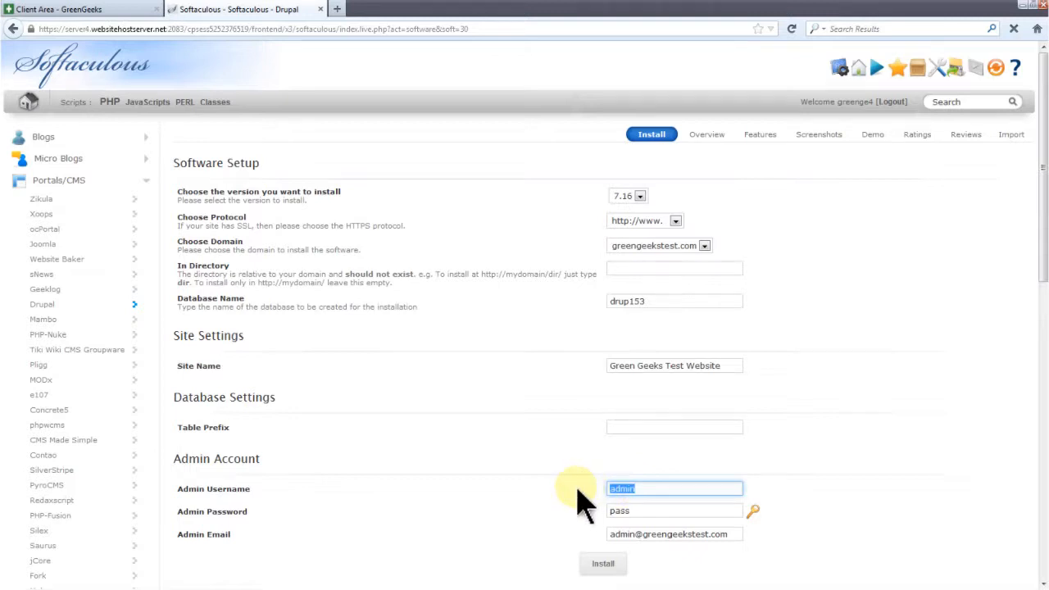
{"action": "type", "text": "GreenAdmin"}
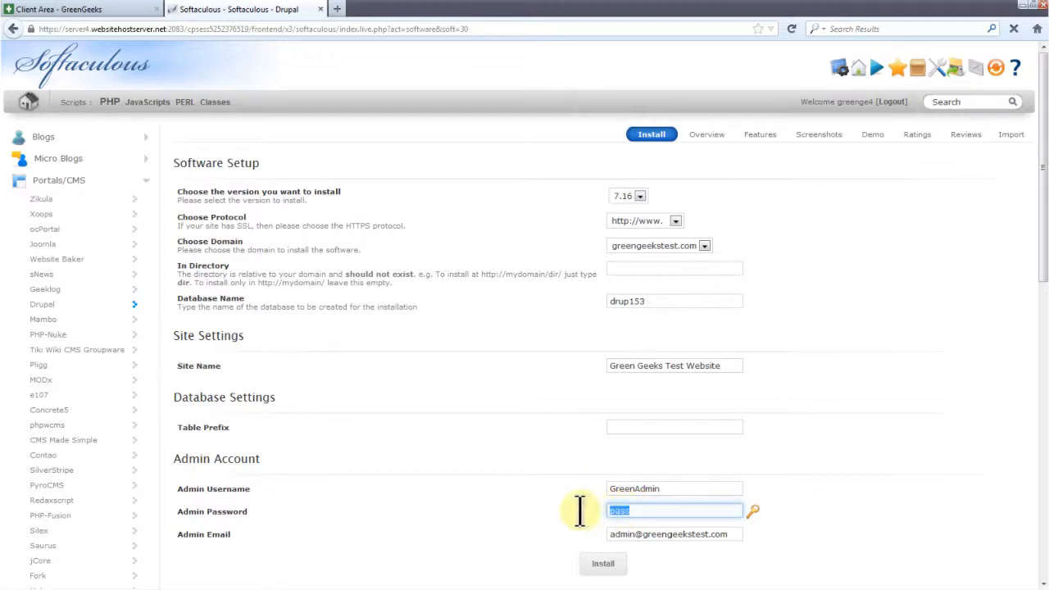
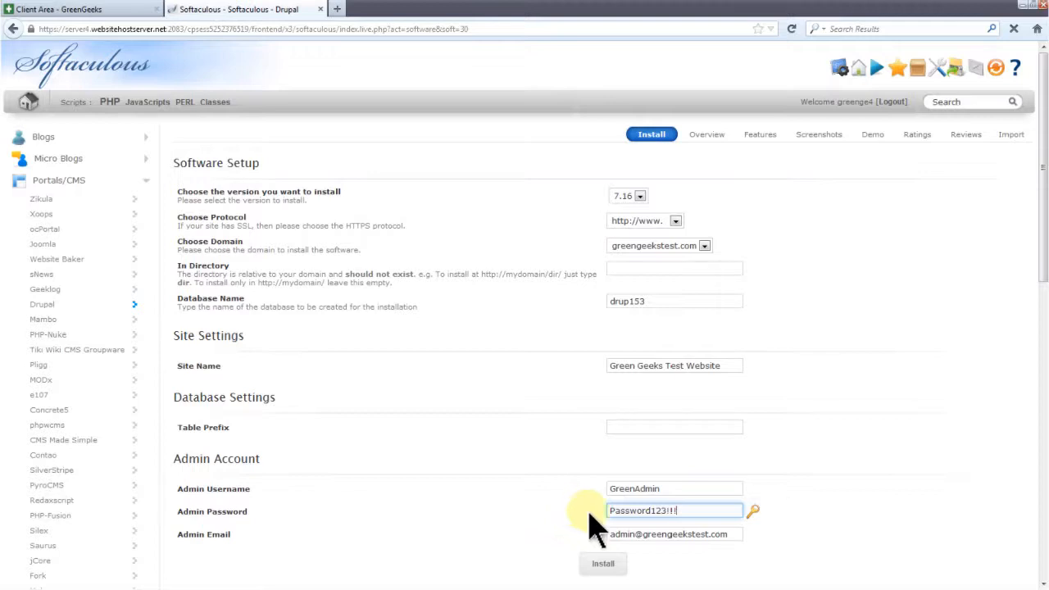
{"action": "double_click", "coordinate": [688, 534]}
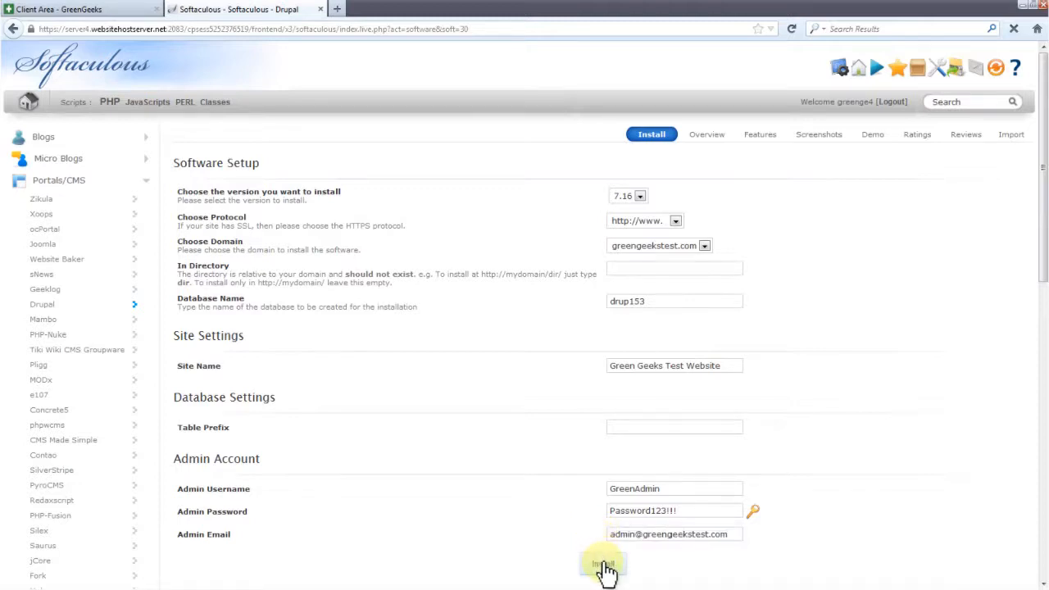
Install Drupal on greengeekstest.com and reach the success confirmation
{"action": "left_click", "coordinate": [600, 565]}
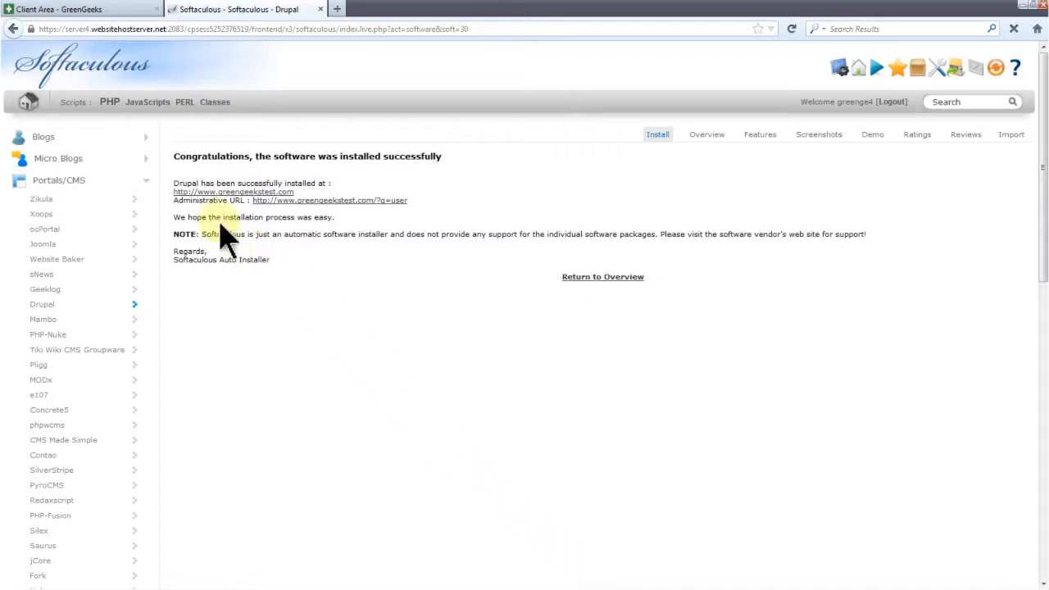
{"action": "left_click", "coordinate": [232, 191]}
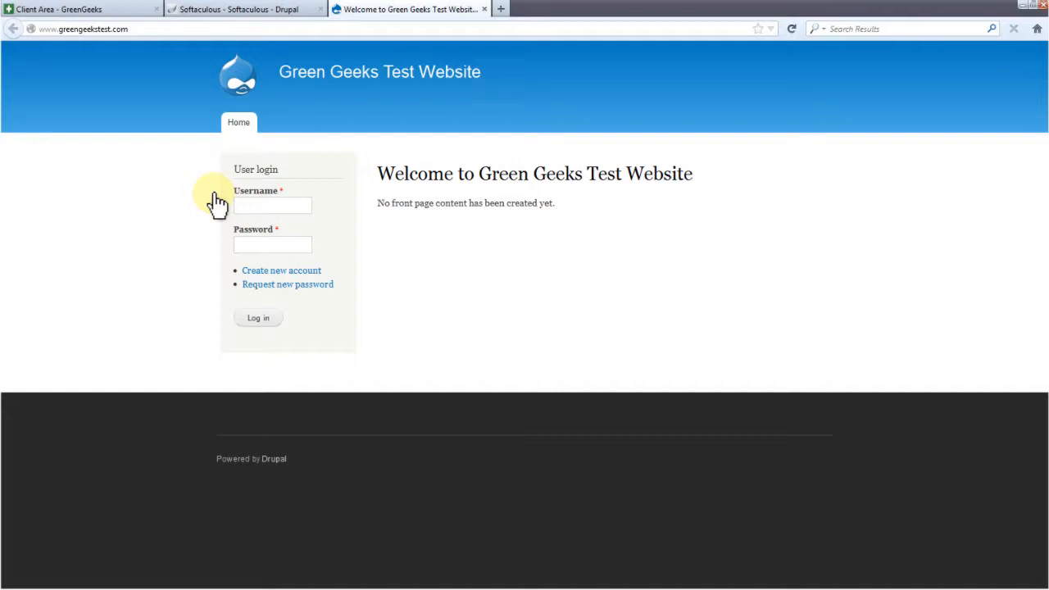
{"action": "mouse_move", "coordinate": [565, 238]}
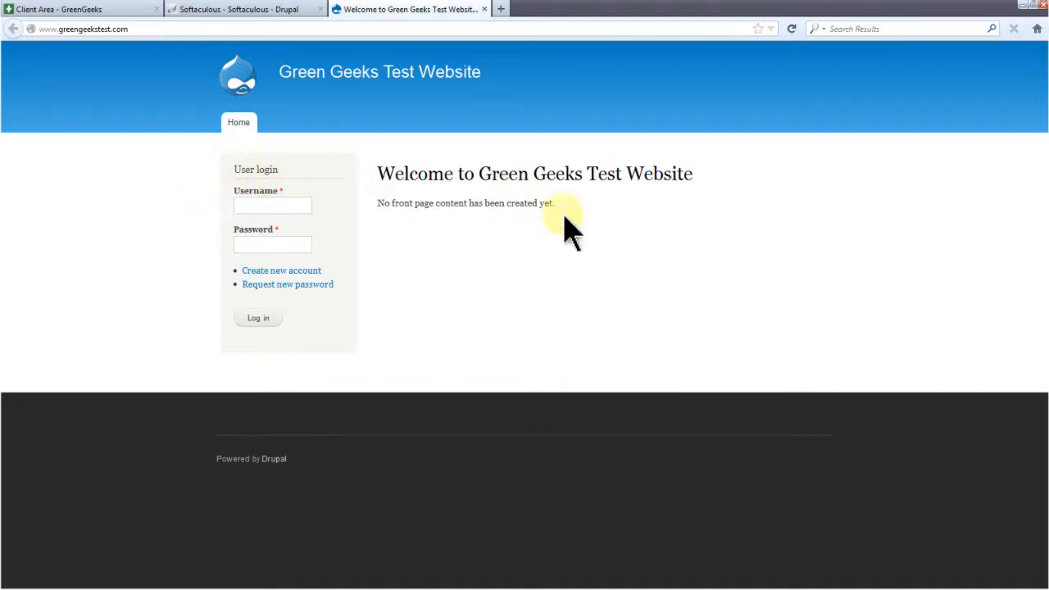
{"action": "mouse_move", "coordinate": [774, 258]}
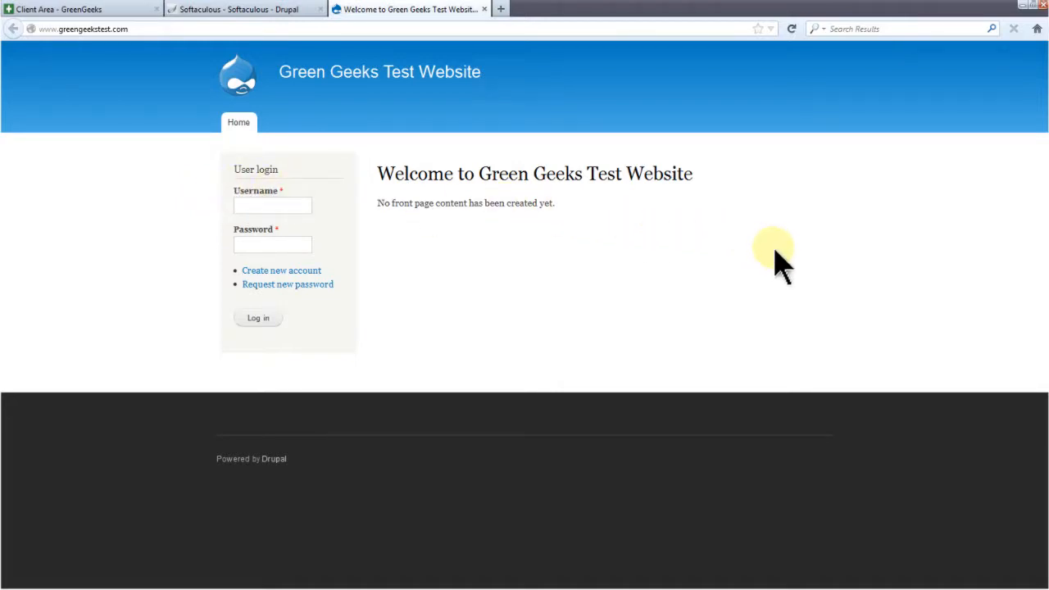